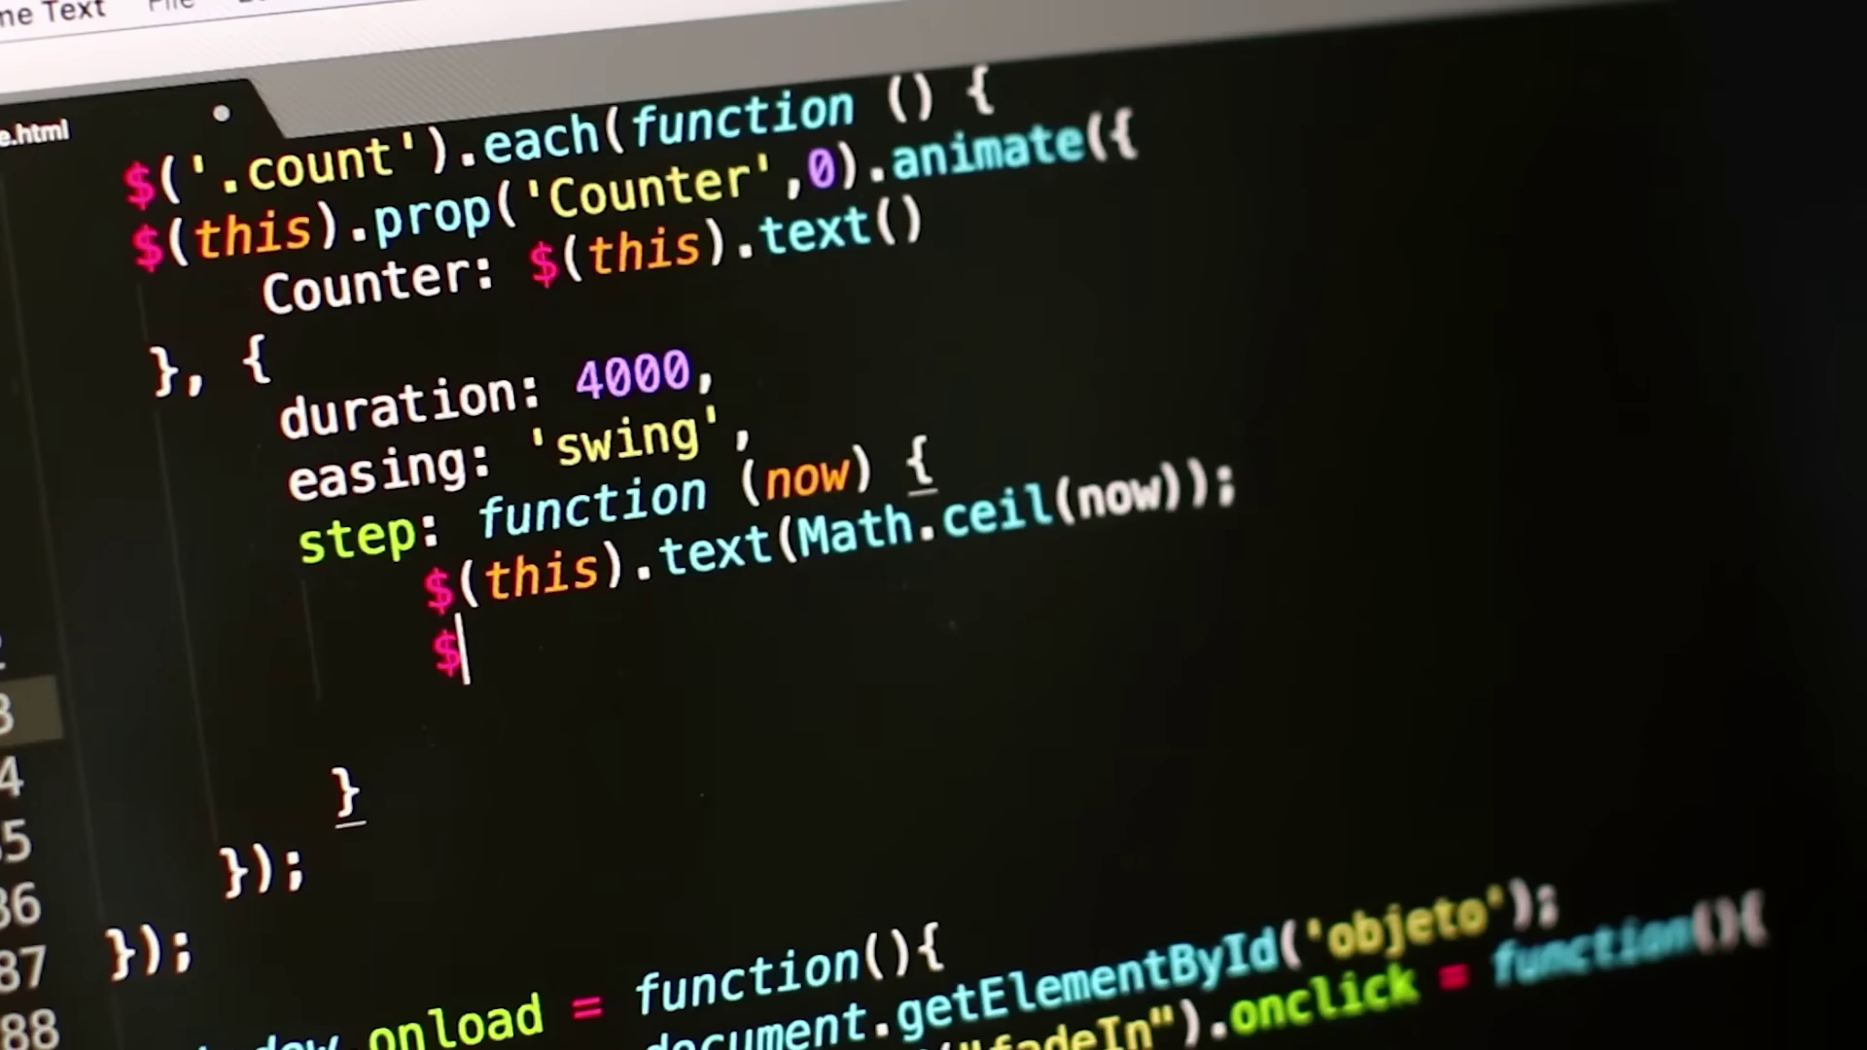
type("(t")
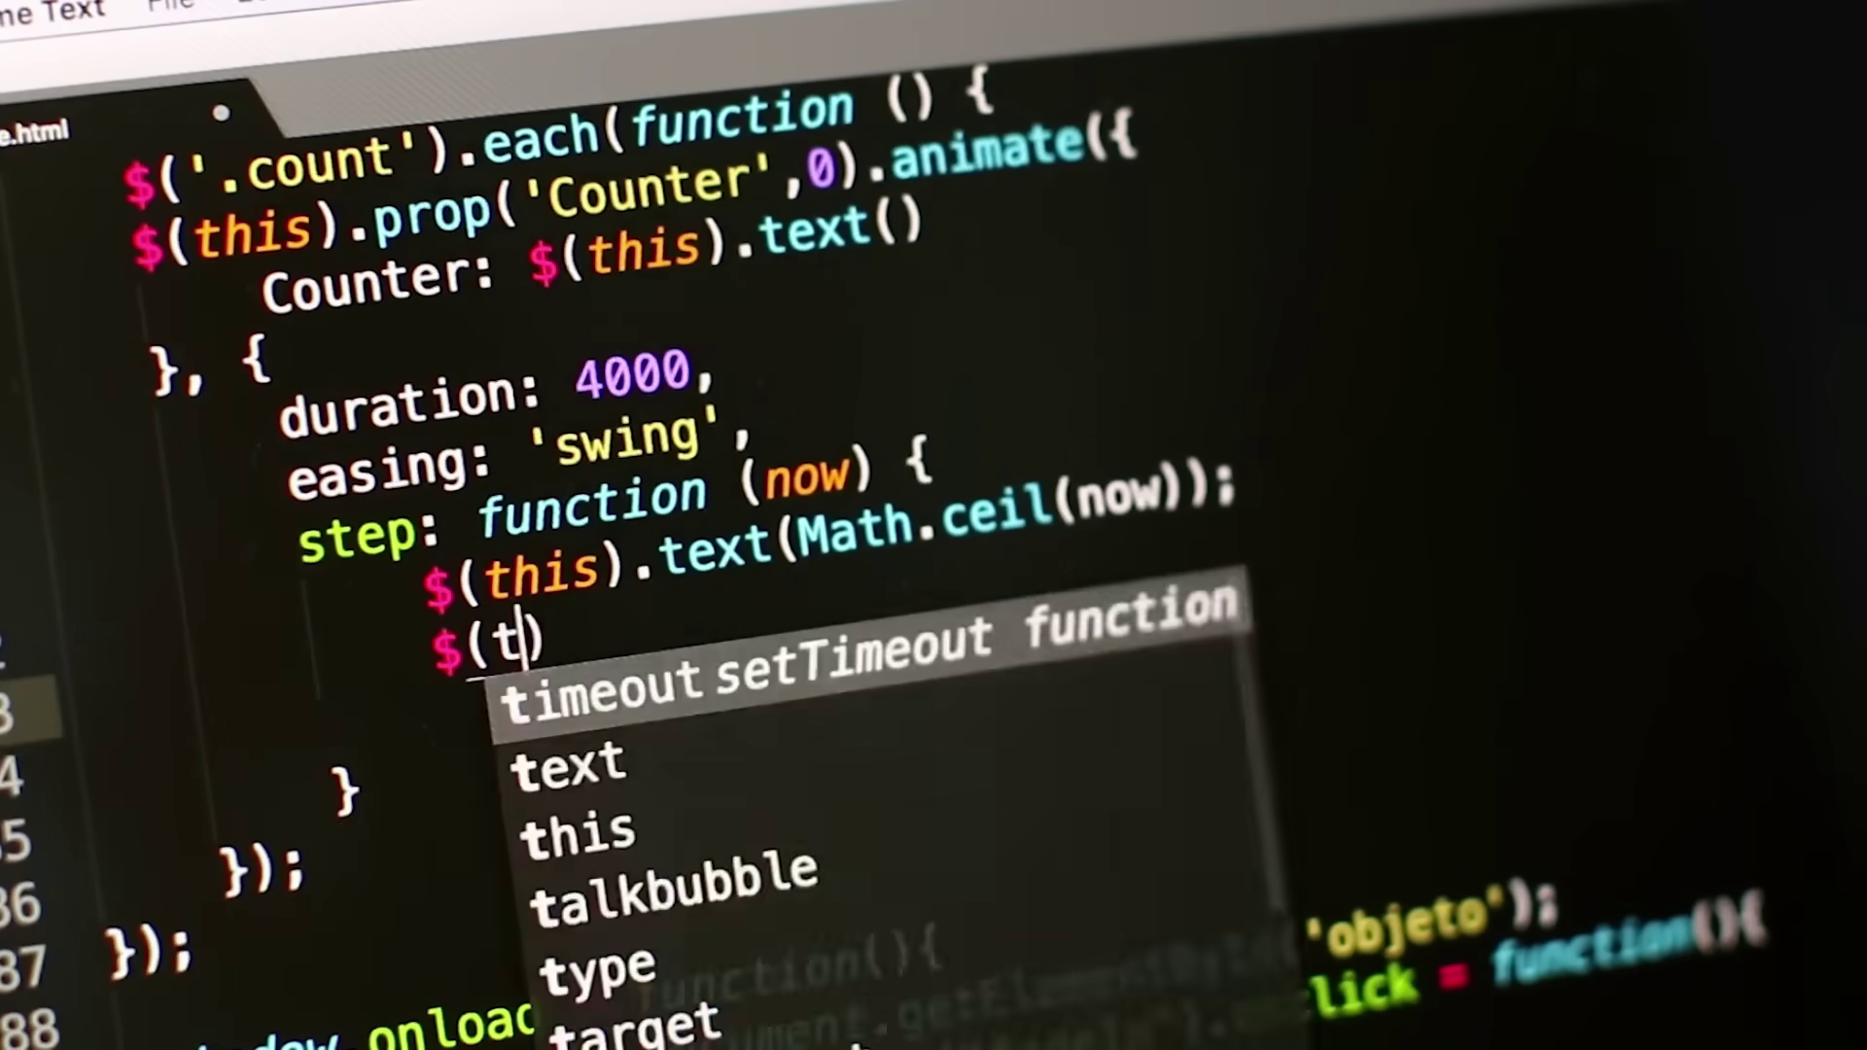